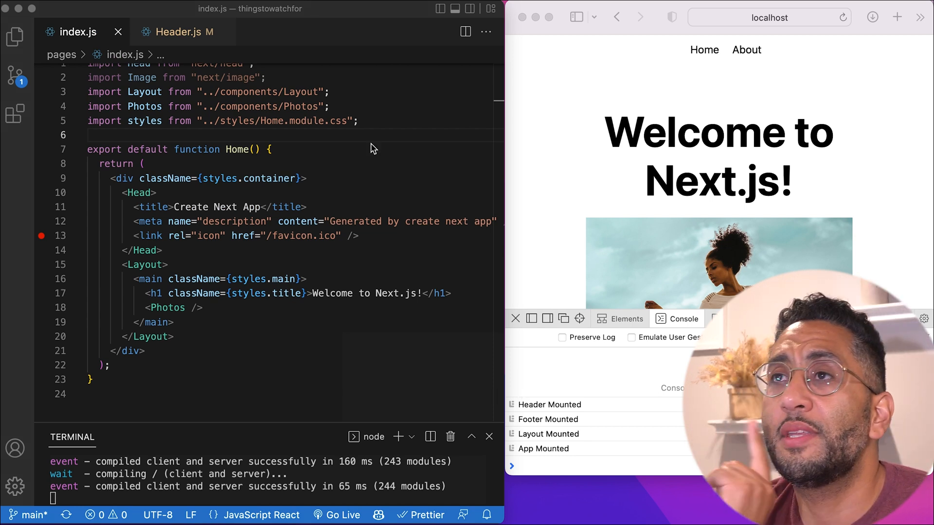
Open Header.js and scroll through the Link-wrapped Home and About navigation.
left_click(177, 32)
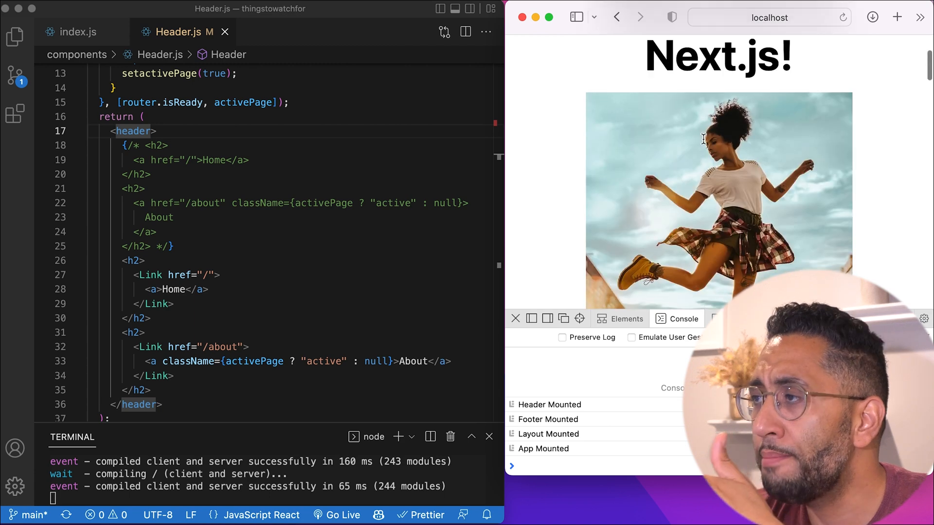
scroll("down", 3)
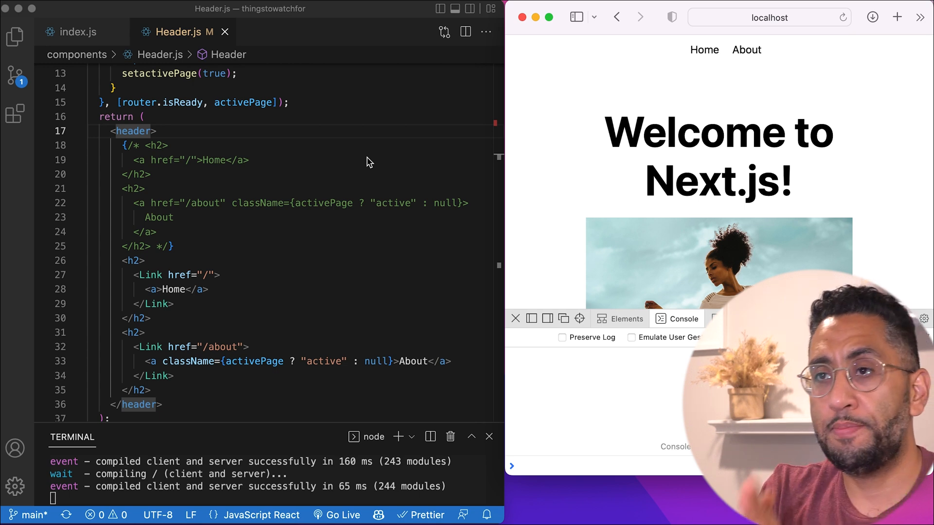
mouse_move(332, 159)
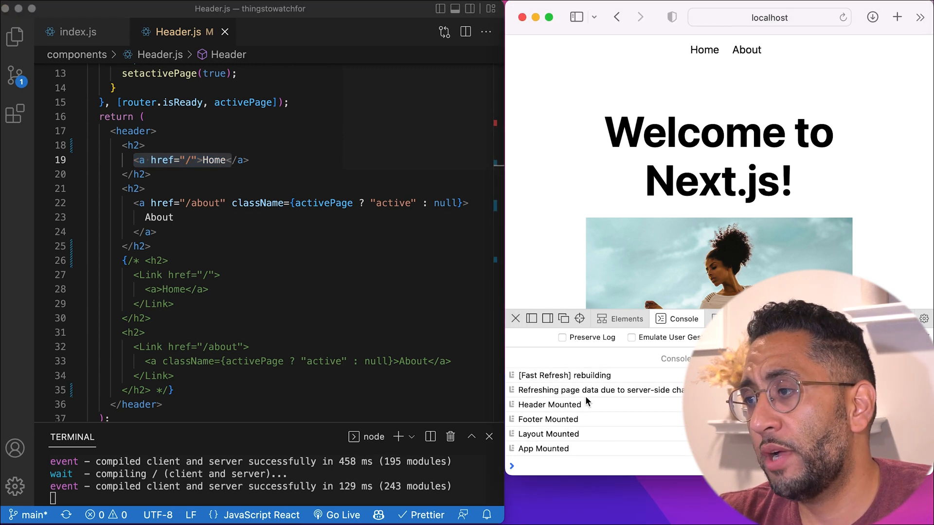
Revert Header.js to plain anchor links with the Link block commented out, then return to index.js.
left_click(172, 31)
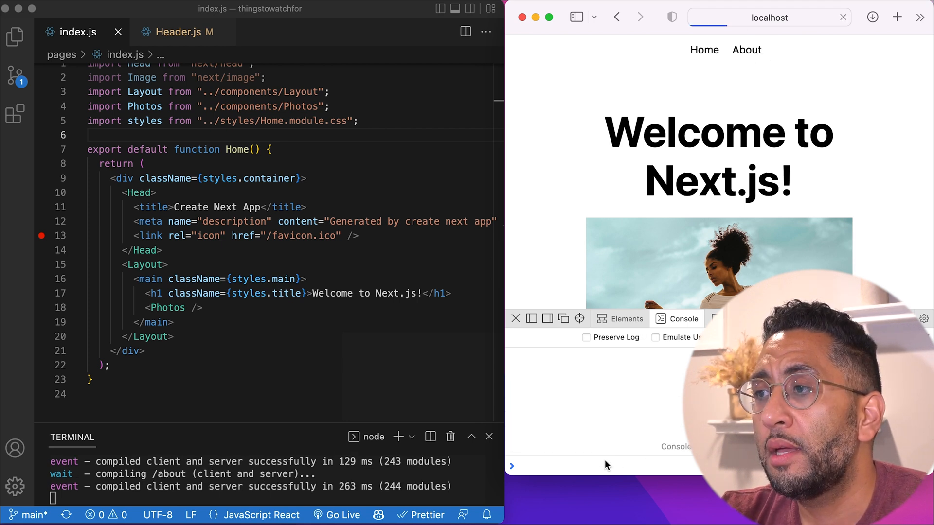
Navigate to the About page and watch components remount in the Console.
left_click(746, 50)
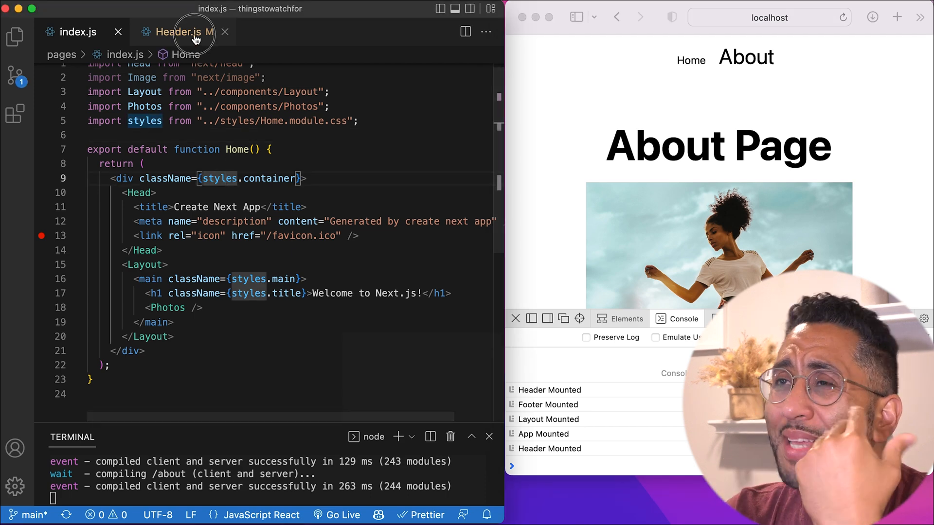
Reopen Header.js to switch its navigation back to the Link components.
left_click(177, 32)
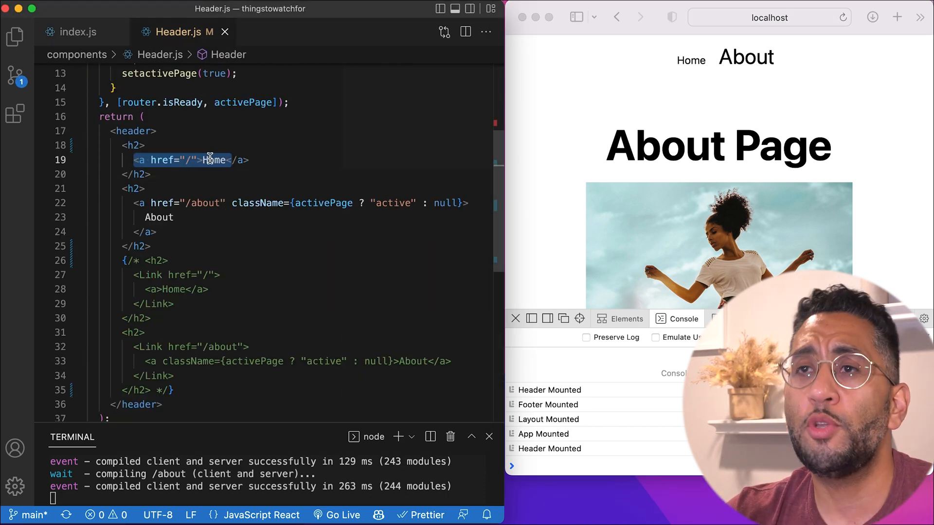
mouse_move(202, 175)
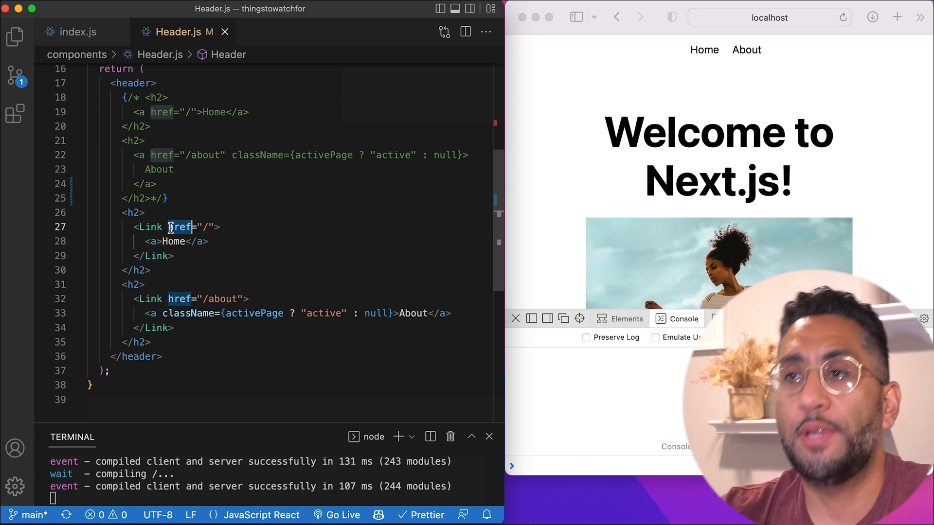
Toggle twice between Home and About, watching Header, Footer and Layout remount in Console.
left_click(703, 50)
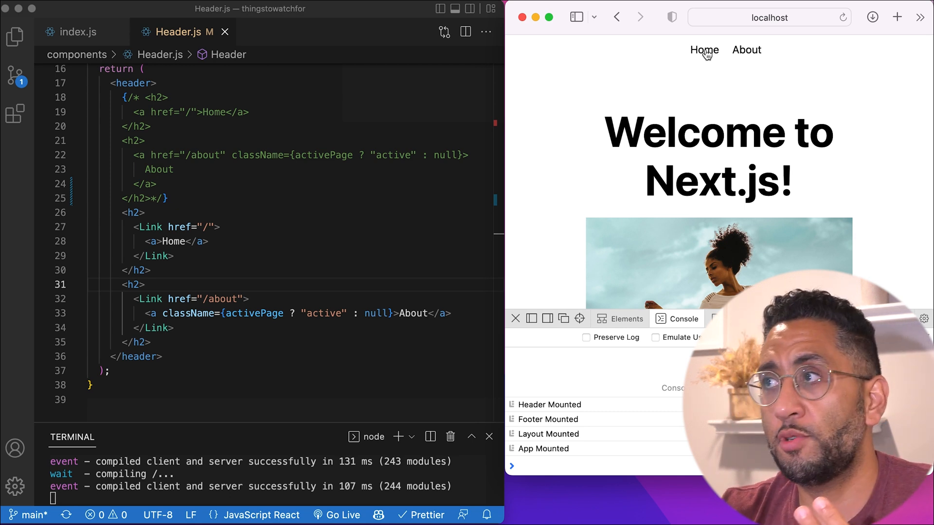
left_click(745, 49)
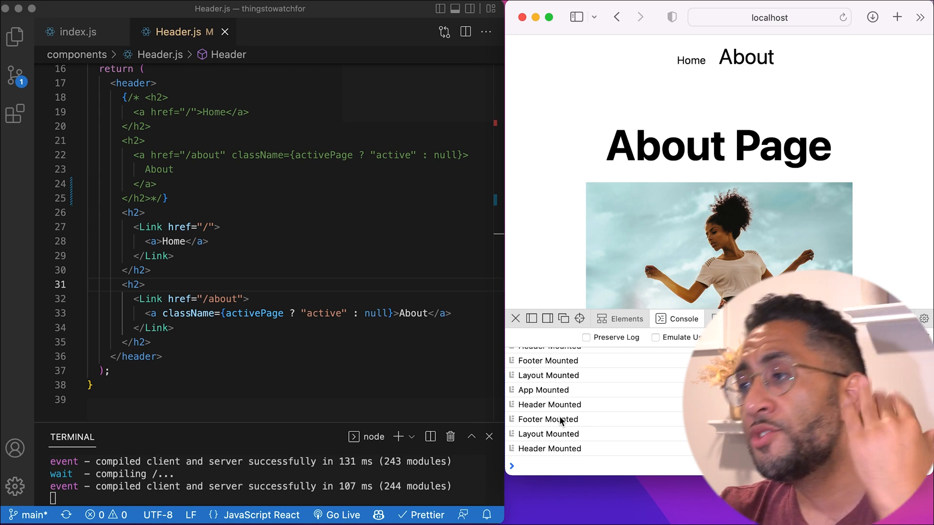
left_click(690, 60)
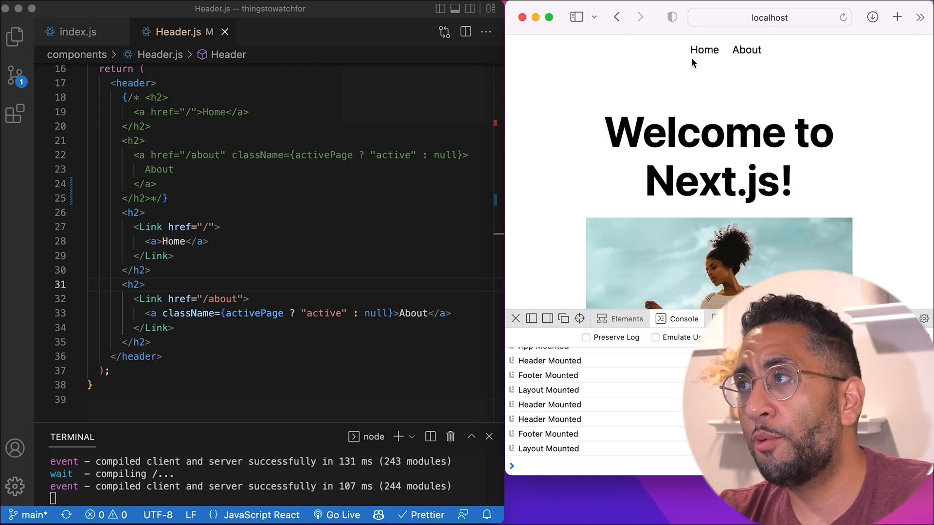
left_click(746, 50)
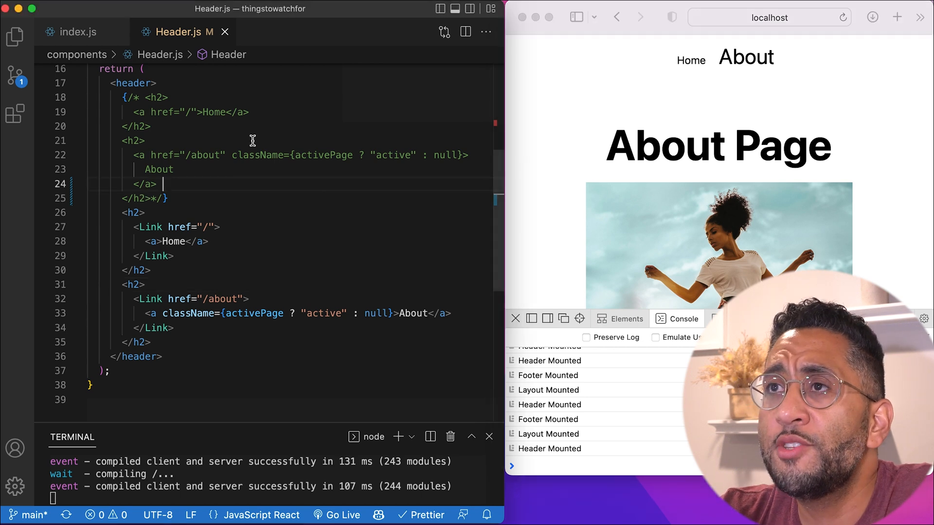
left_click(691, 61)
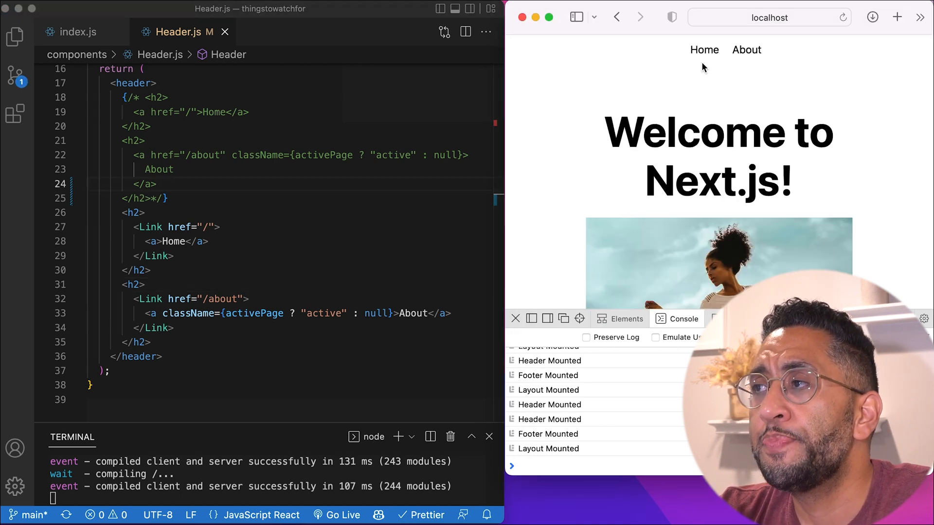
mouse_move(631, 307)
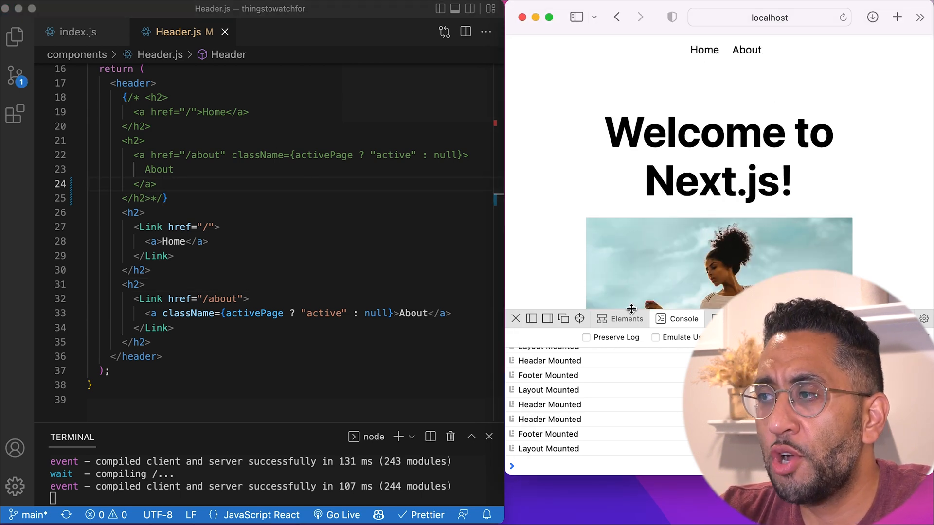
Open components/Photos.js from the Explorer to view its plain img tags.
left_click(79, 32)
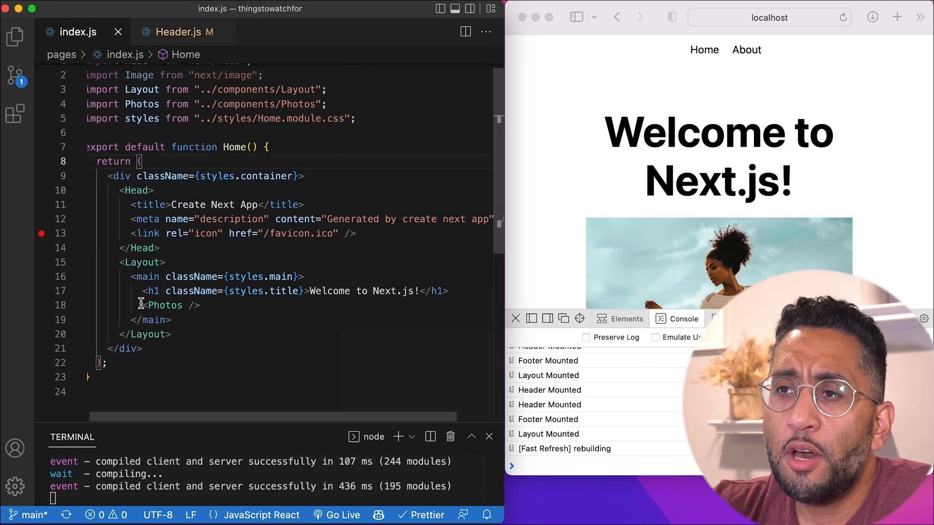
left_click(15, 37)
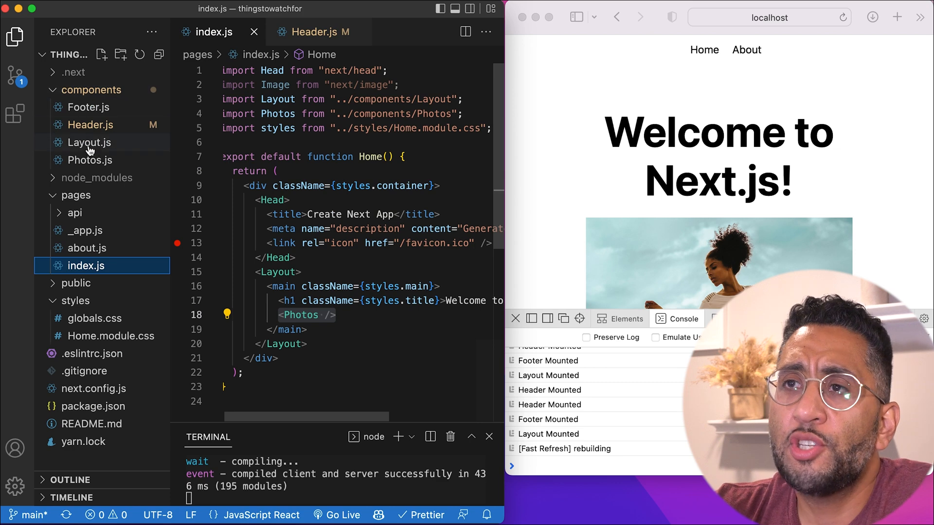
left_click(90, 160)
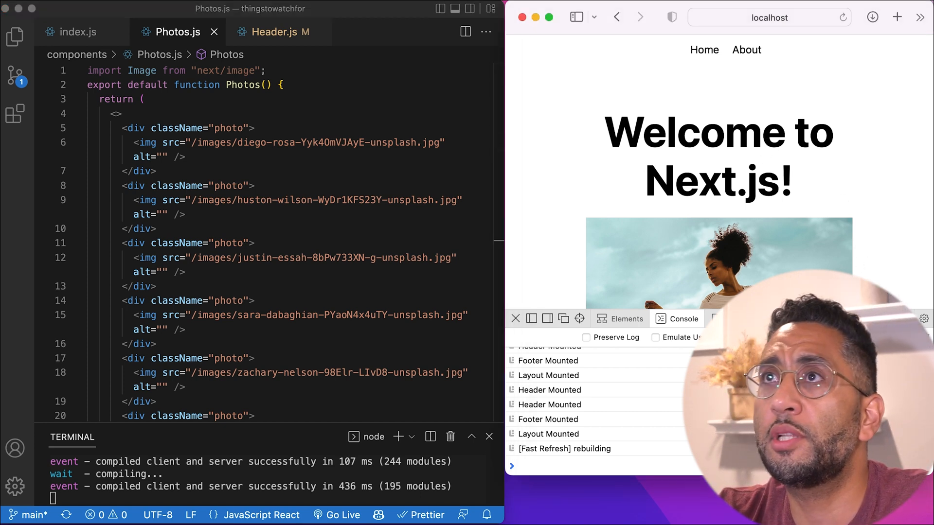
left_click(122, 113)
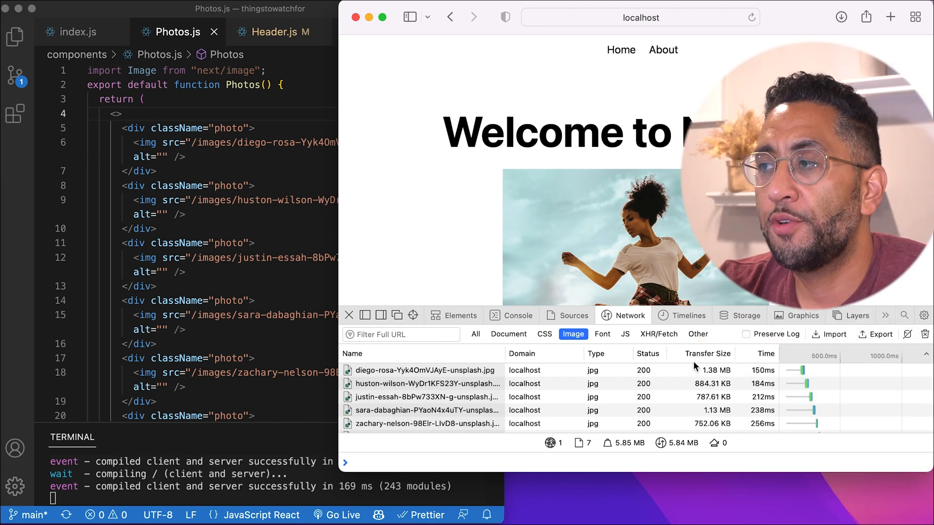
mouse_move(469, 371)
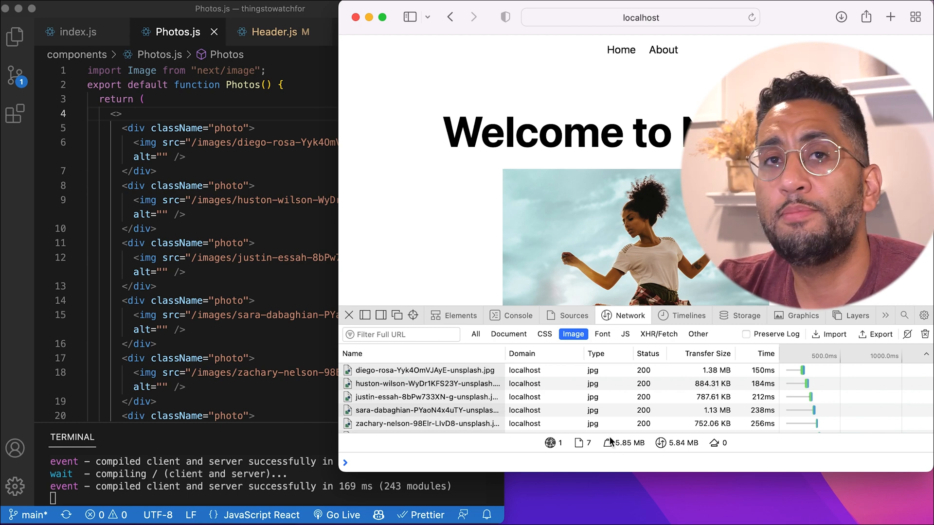
Visit the About page to check its image requests, then return Home.
scroll("down", 3)
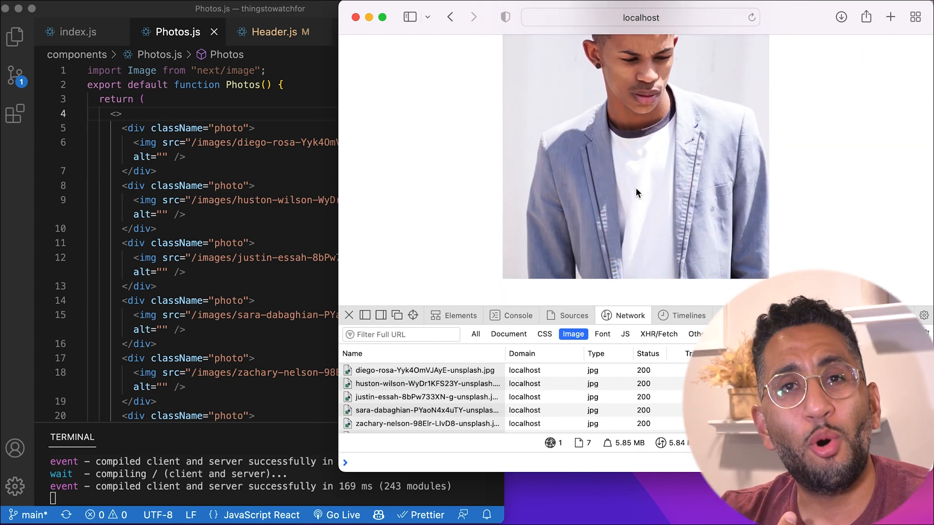
left_click(662, 59)
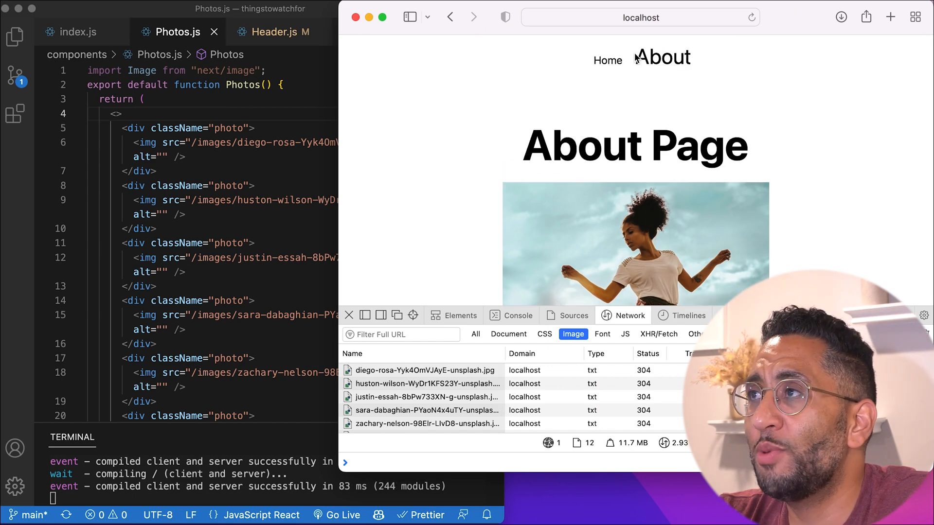
left_click(607, 61)
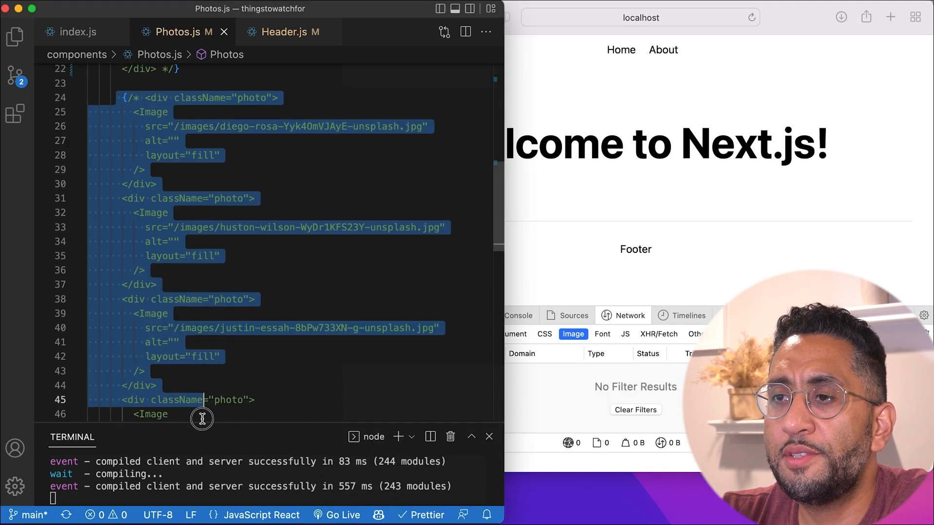
Scroll Photos.js to uncomment the Image-based photo blocks using fill layout.
scroll("down", 3)
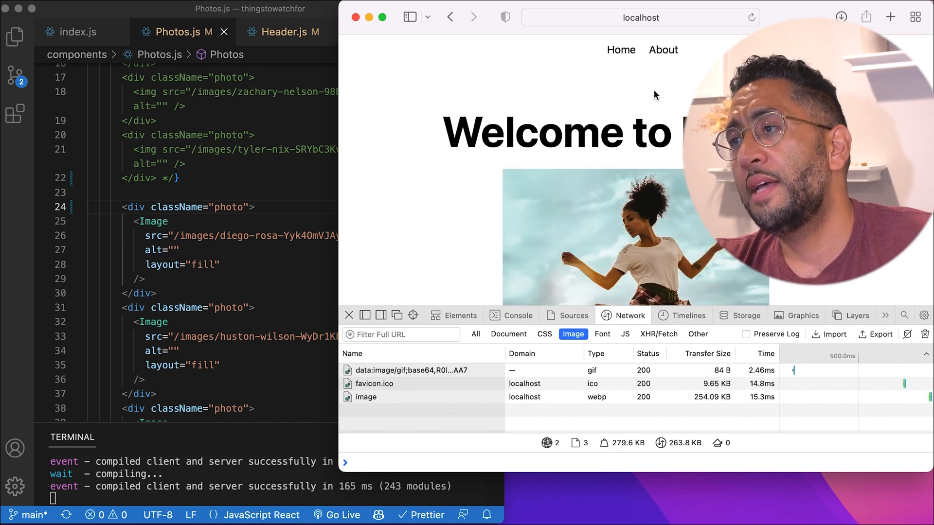
mouse_move(586, 426)
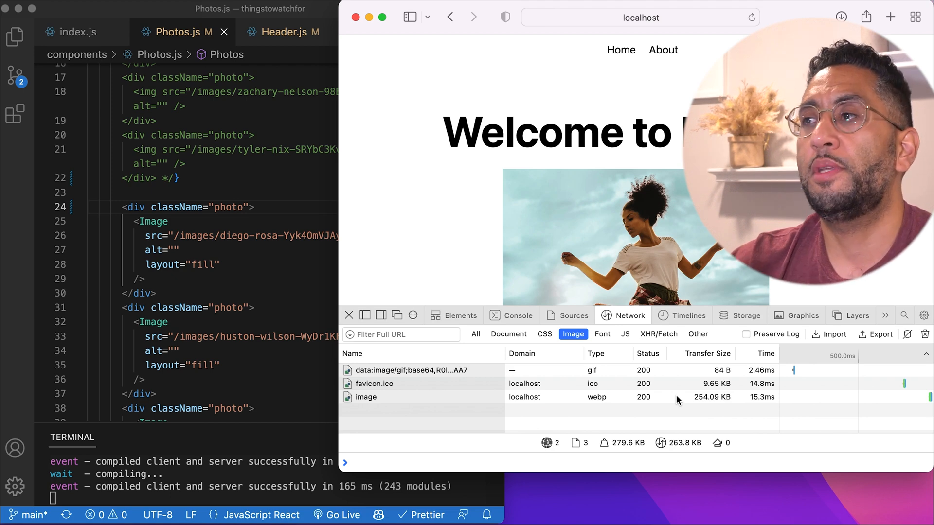
Scroll down the Home page to lazy-load five webp photos totalling about 1.08 MB.
scroll("down", 3)
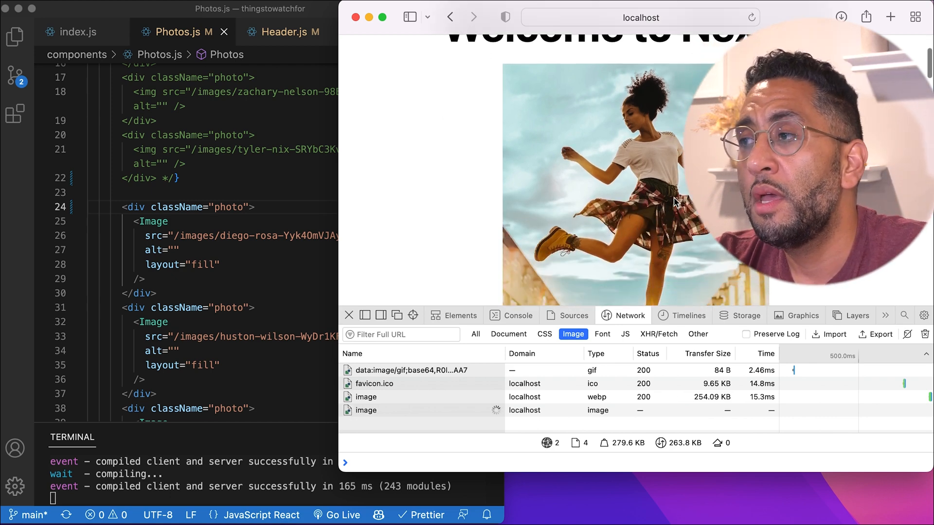
scroll("down", 3)
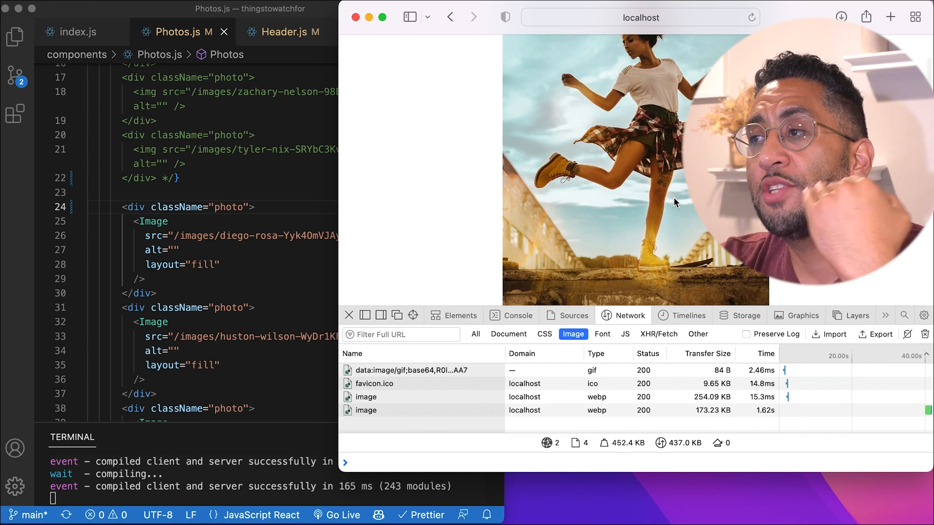
scroll("down", 3)
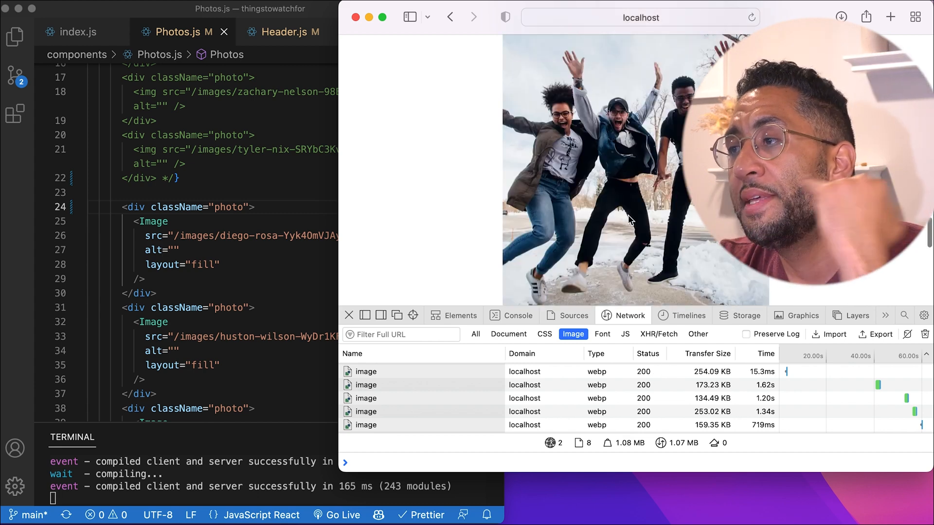
Bring VS Code forward to show index.js rendering Photos inside Layout.
left_click(663, 57)
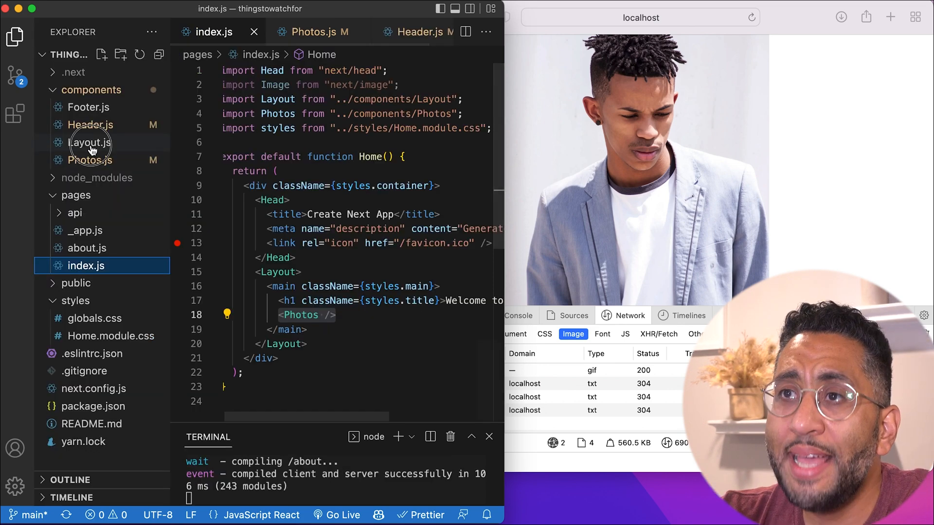
Inspect the mount logging in Layout.js, then switch back to index.js.
left_click(90, 143)
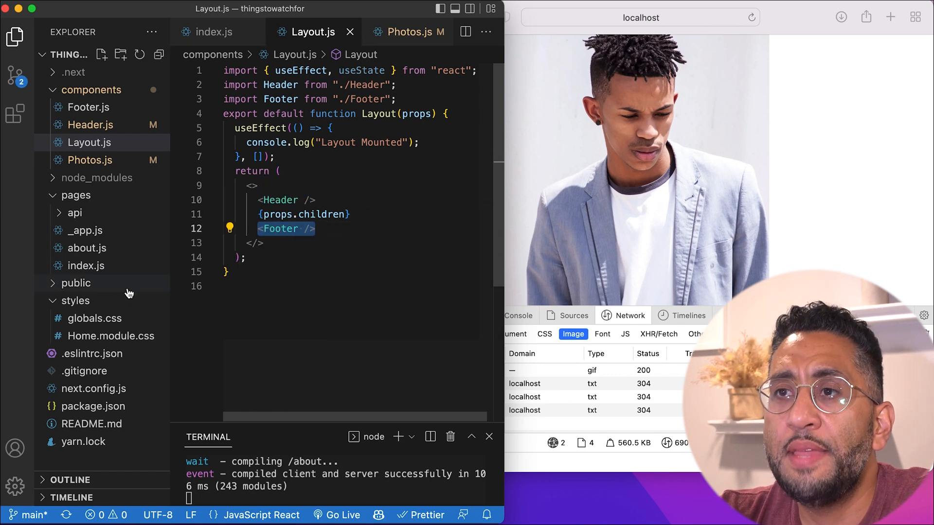
mouse_move(107, 274)
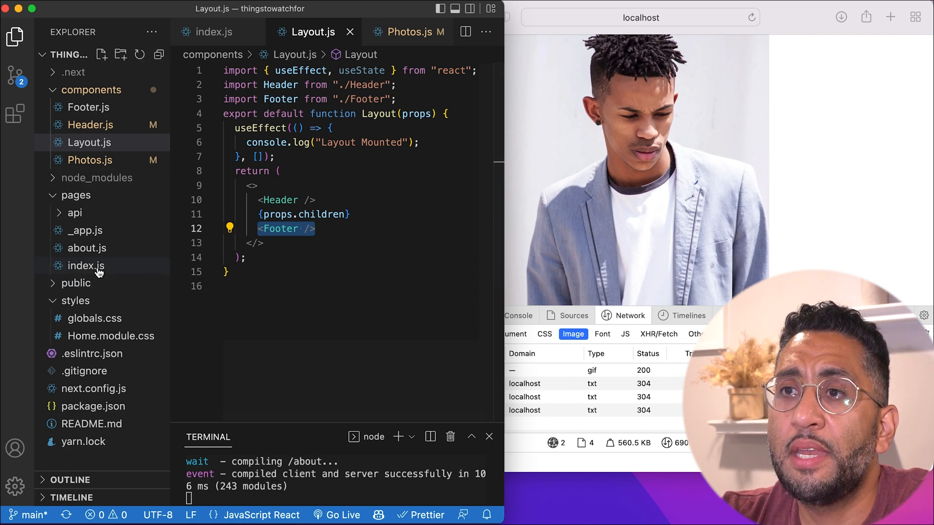
left_click(85, 265)
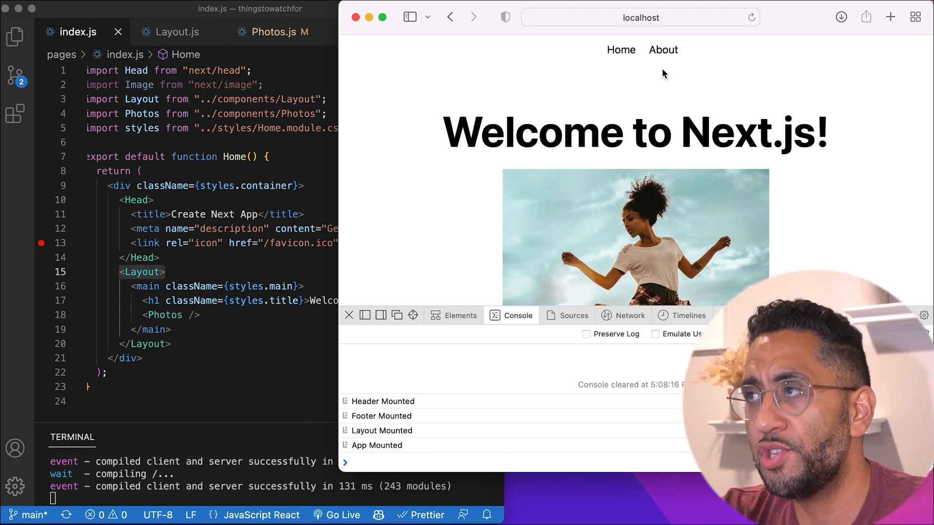
Navigate Safari to the About page and watch Header, Footer and Layout remount in the console.
left_click(663, 49)
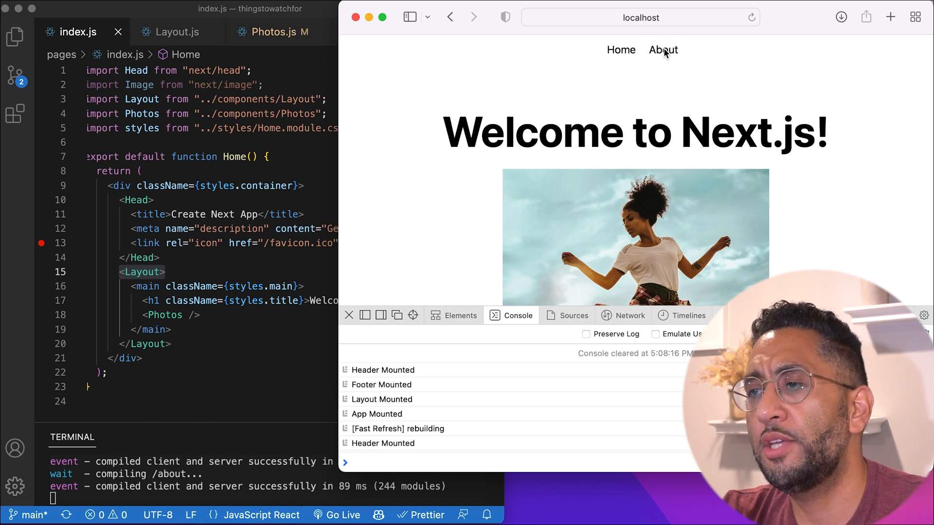
left_click(662, 50)
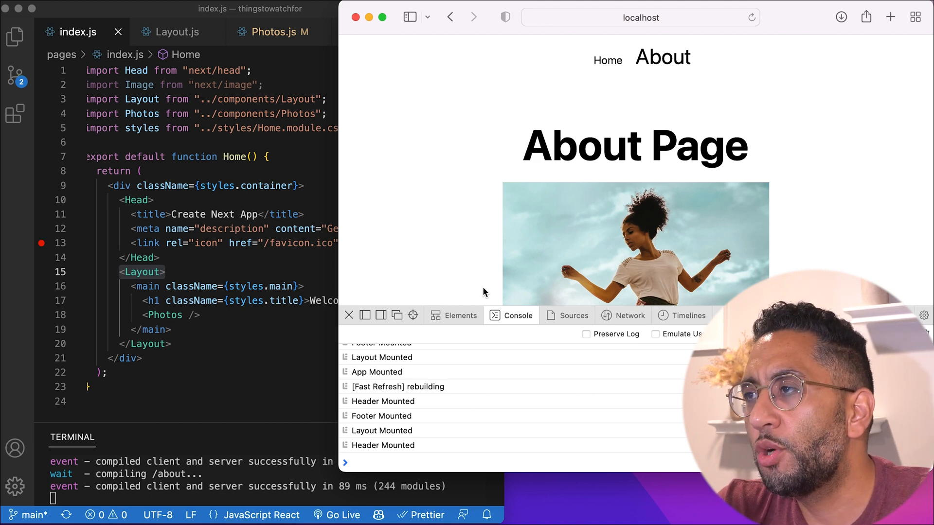
scroll("down", 3)
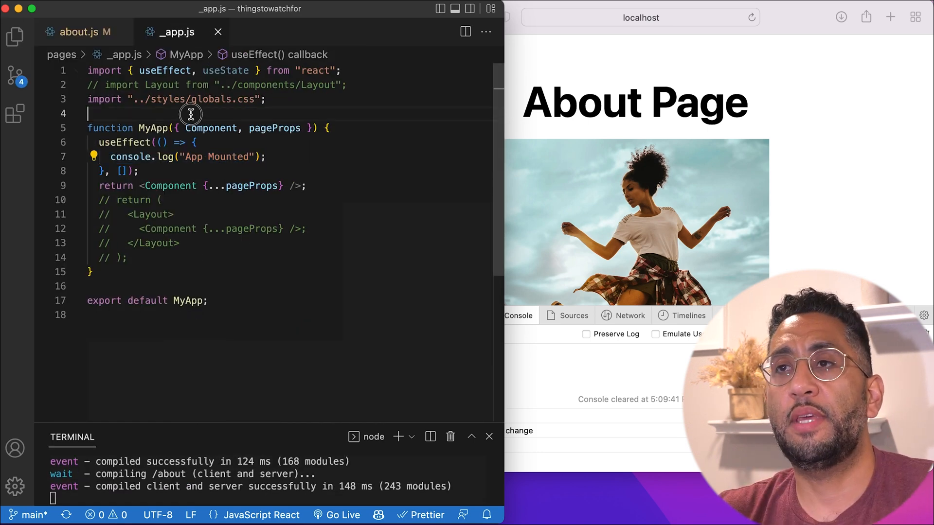
Comment out the bare return in _app.js with // so pages render inside Layout.
type("//")
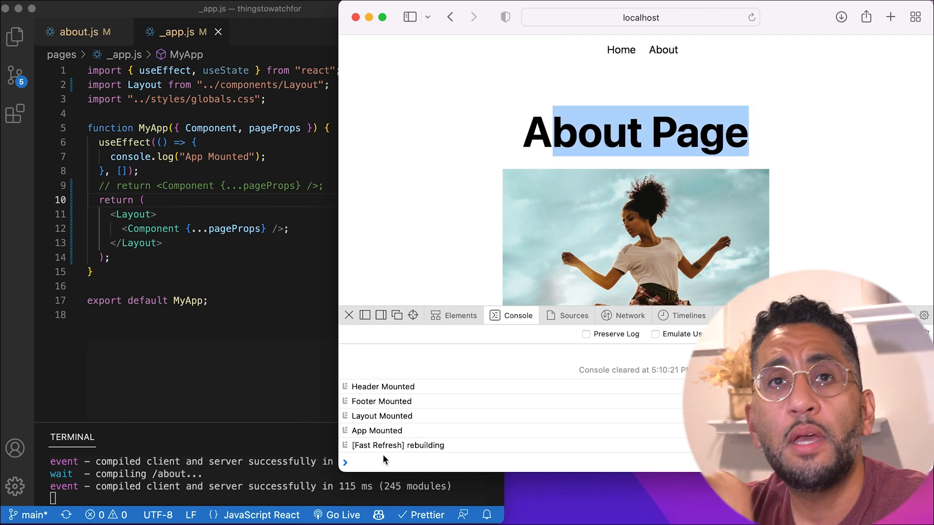
Go to Home and back to About, confirming no new Mounted console messages.
left_click(620, 50)
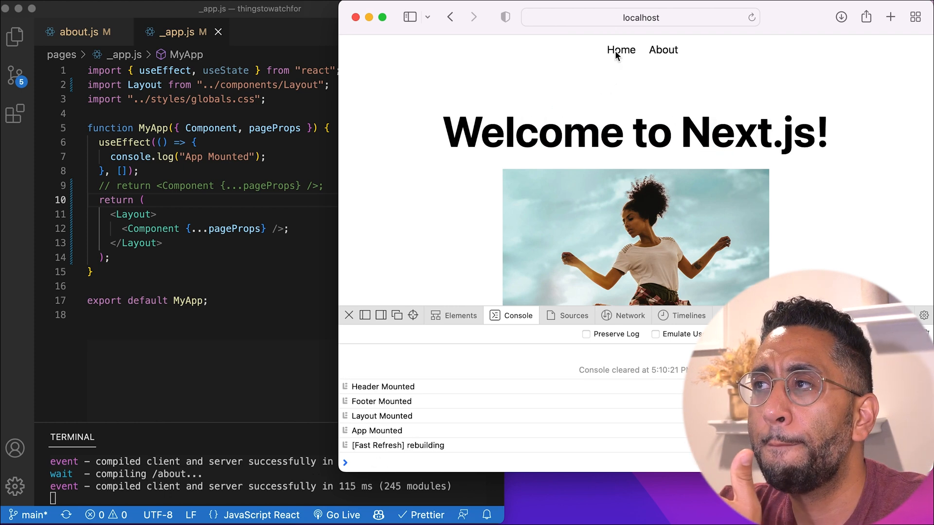
mouse_move(375, 451)
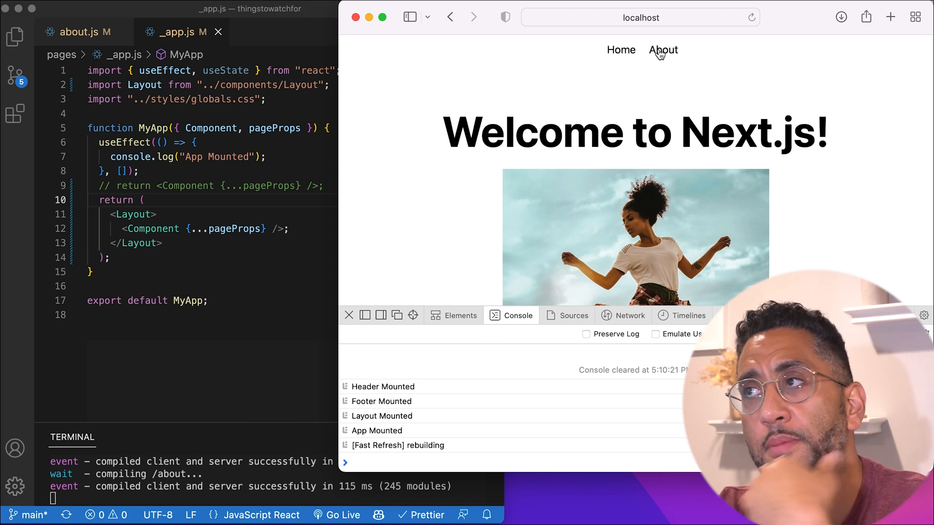
left_click(663, 49)
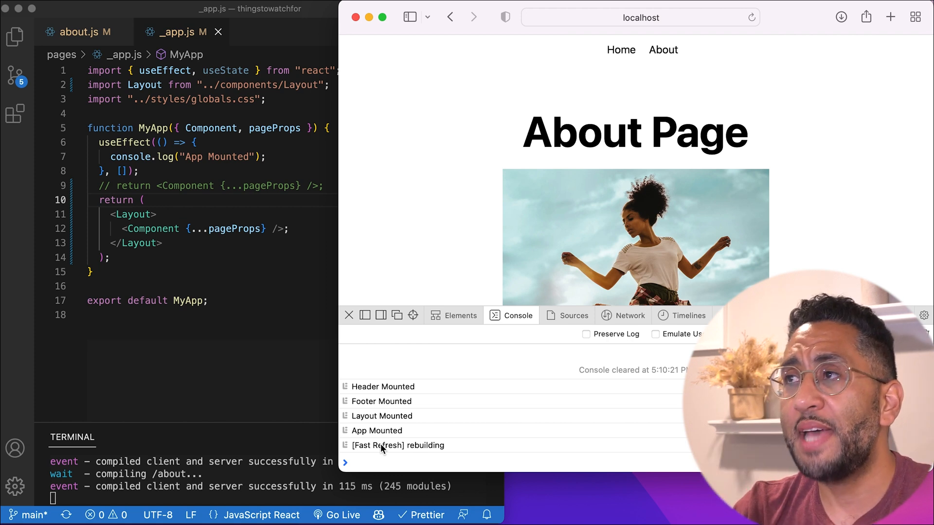
mouse_move(402, 302)
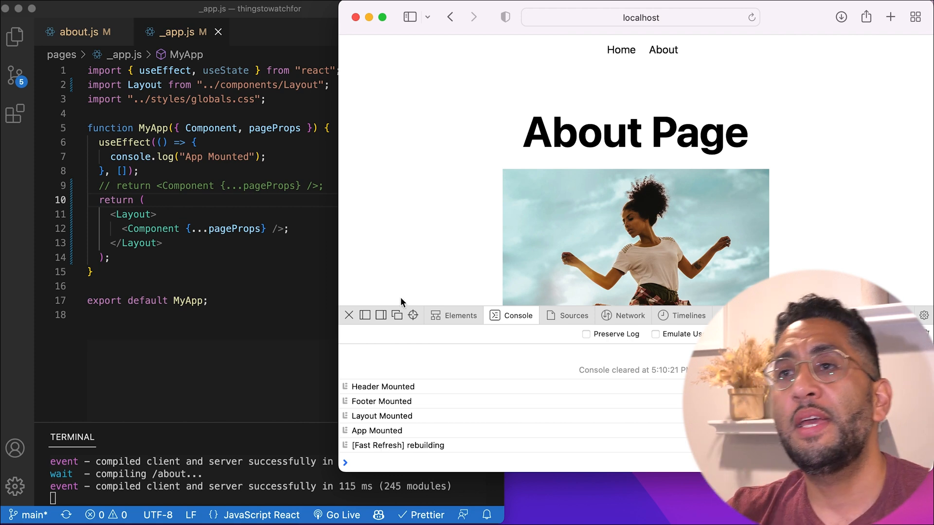